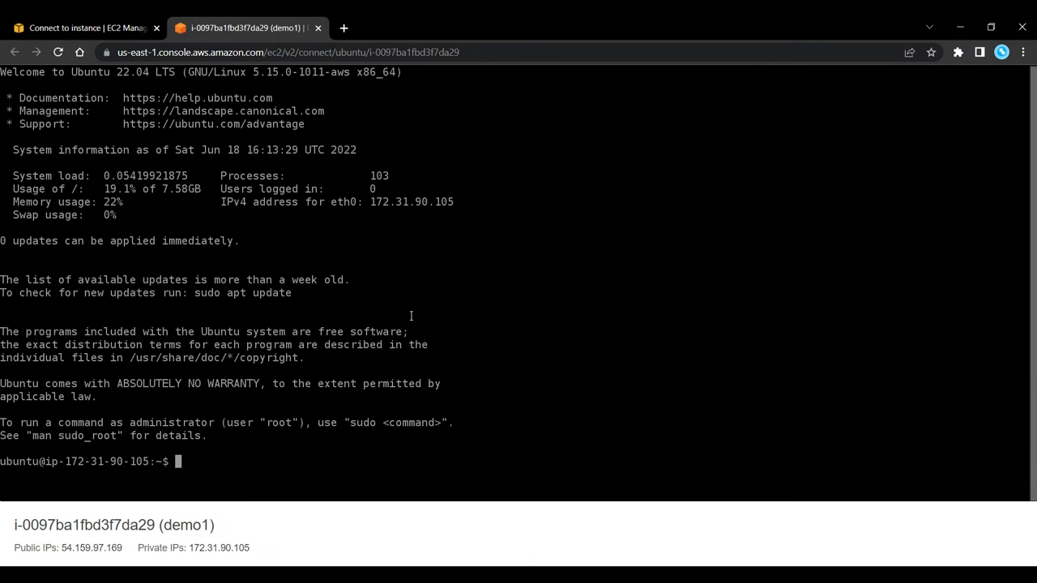
Step: Become root with sudo su and confirm git is already at its newest version
text(sudo su)
text(sudo apt-get install git)
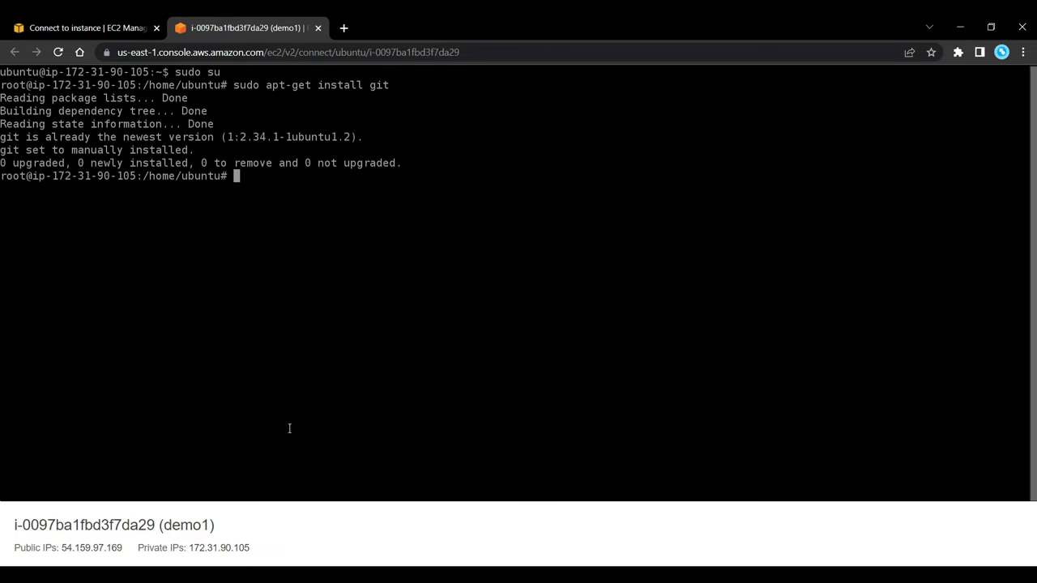
Step: Download gerrit-3.5.1.war with wget from gerrit-releases.storage.googleapis.com
text(wget https://gerrit-releases.storage.googleapis.com/gerrit-3.5.1.war)
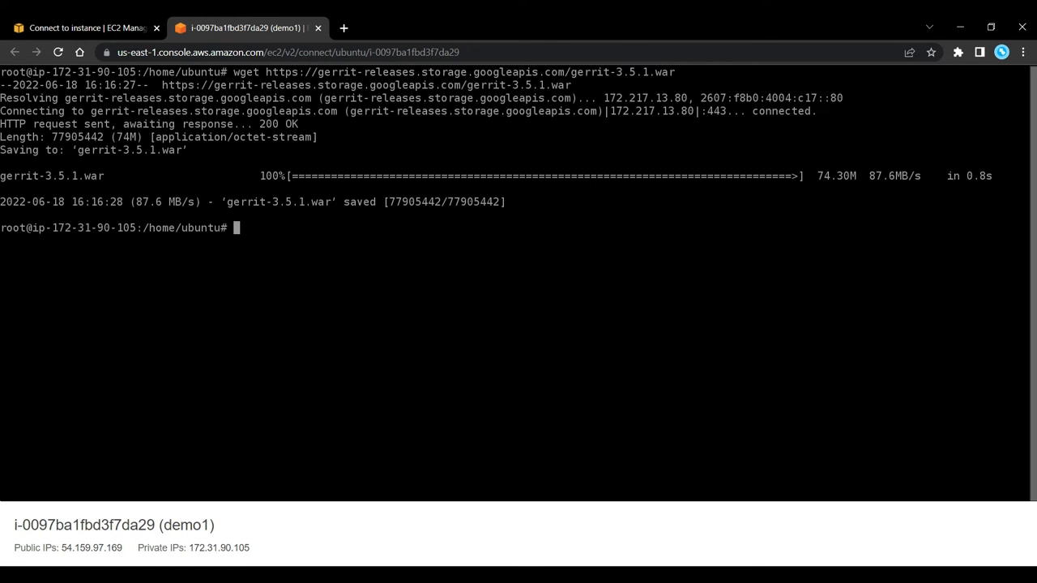
Step: Enter java -jar gerrit-3.5.1.war init --batch -d at the root prompt without running it
text(java -jar gerrit-3.5.1.war init --batch -d)
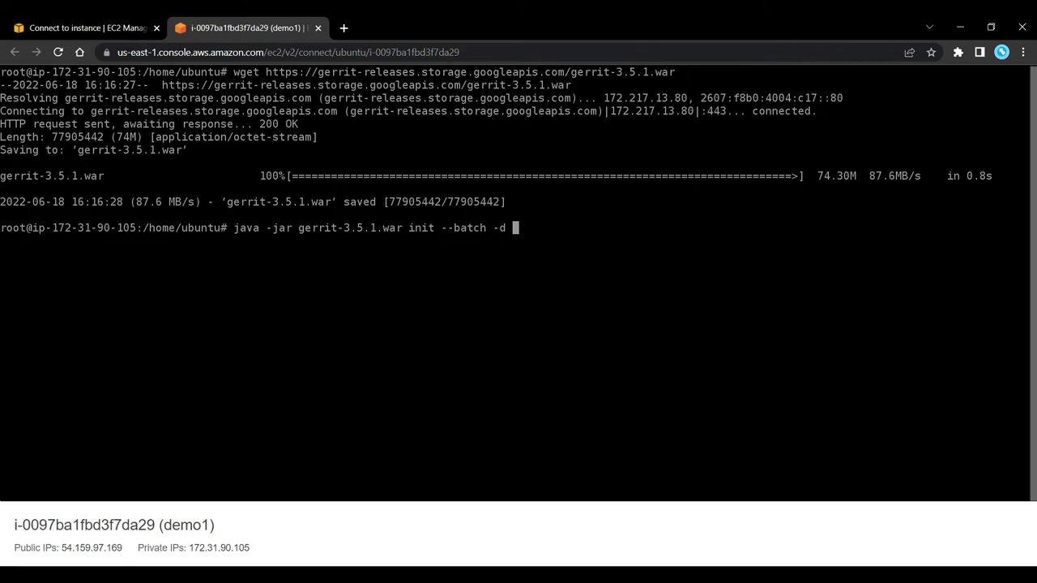
Step: Initialize the site at ~/gerrit_example and query gerrit.canonicalWebUrl, returning the internal host on port 8080
text(~/gerrit_example/etc/gerrit.config gerrit.canonicalWebUrl)
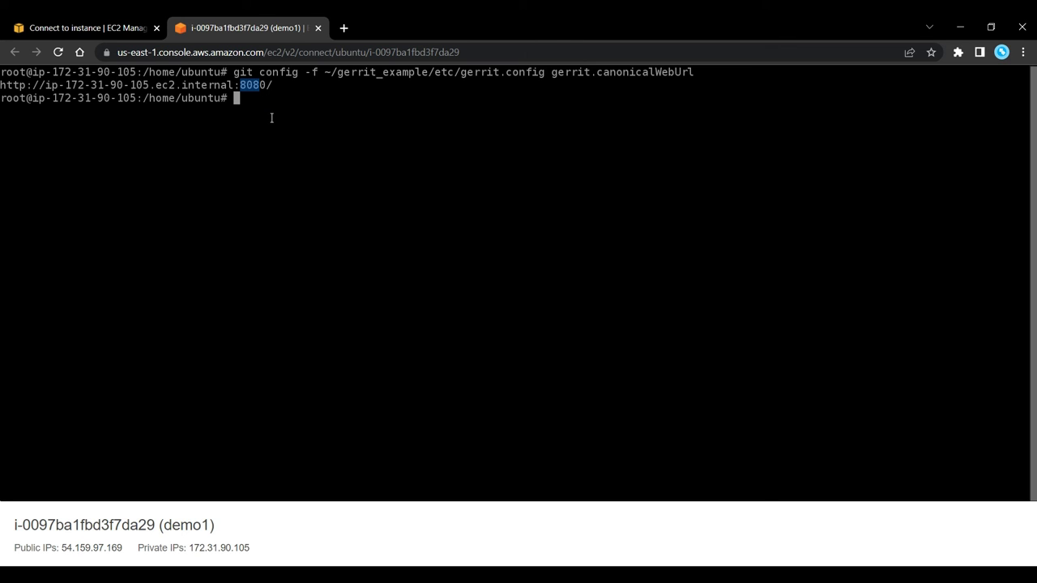
Step: Return to the EC2 console Connect page and copy the public IP 54.159.97.169
click(84, 27)
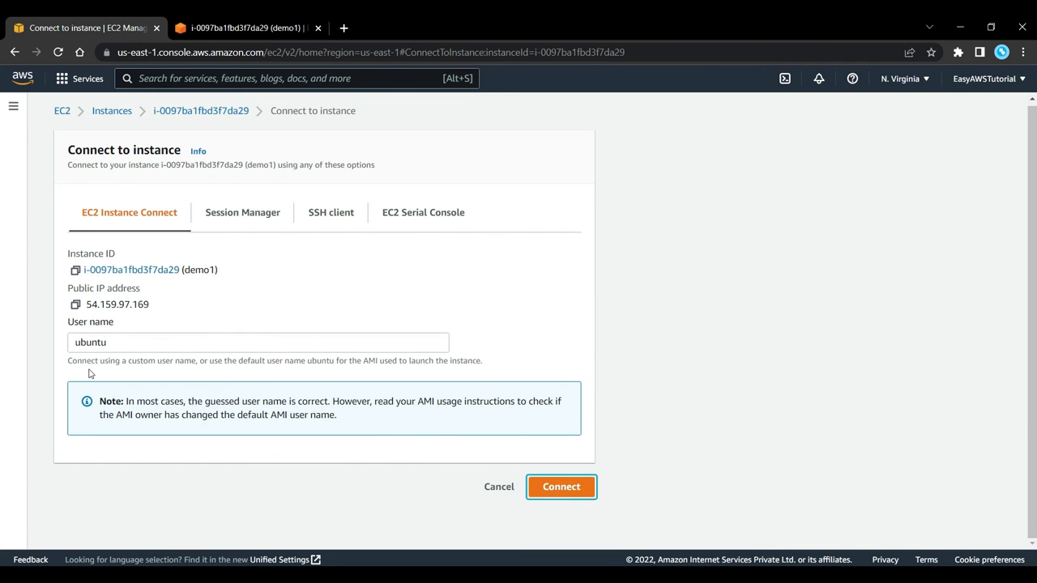
click(408, 28)
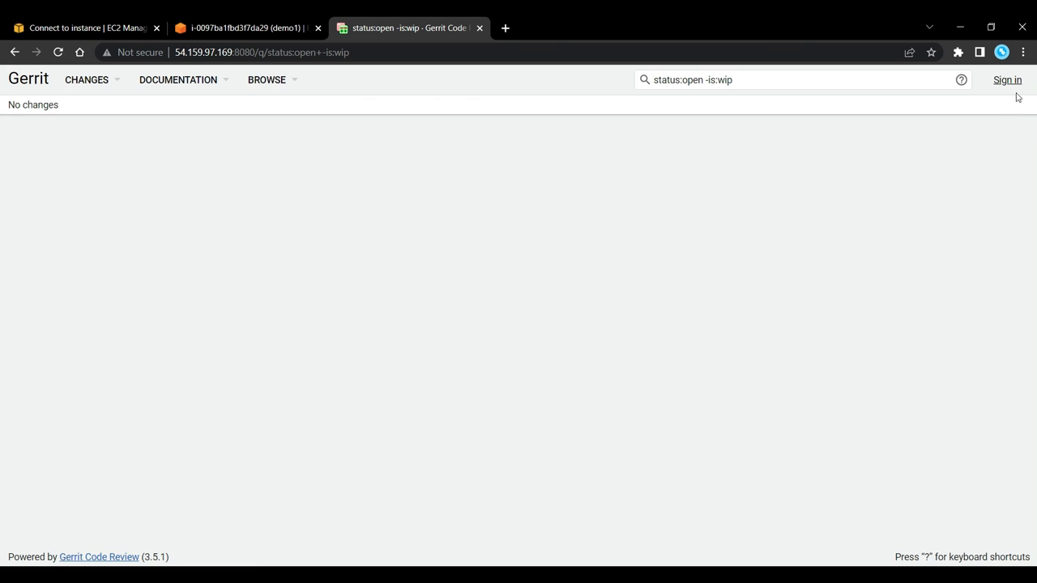